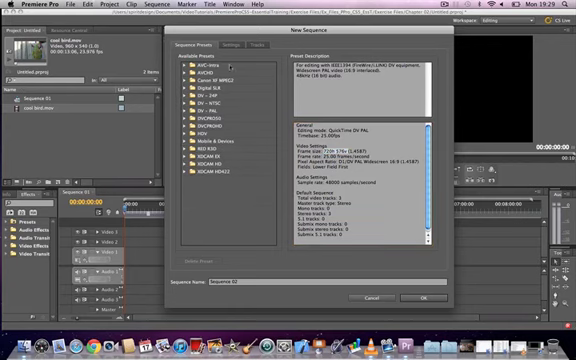
Switch the New Sequence dialog to its custom Settings view.
left_click(188, 94)
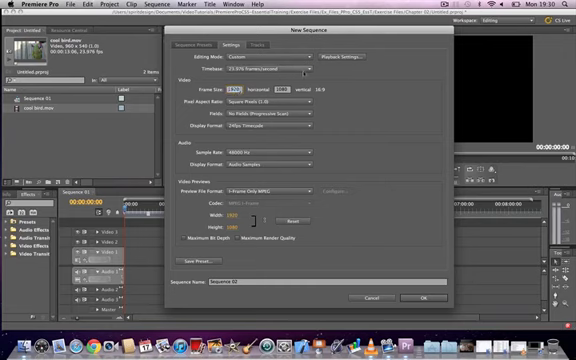
left_click(284, 66)
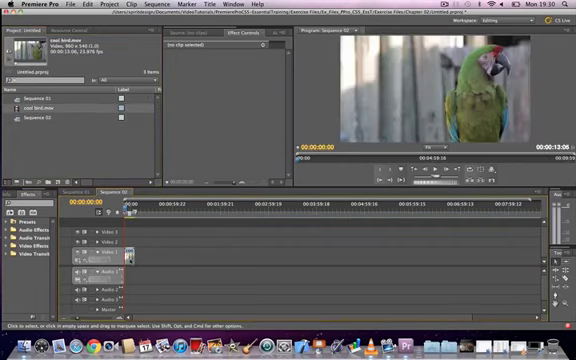
mouse_move(128, 252)
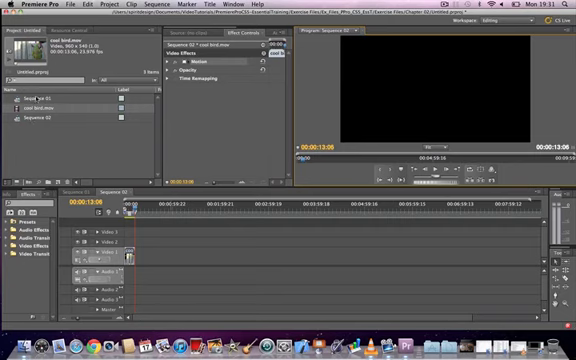
Bring up the Import file chooser showing the Videos folder.
left_click(40, 104)
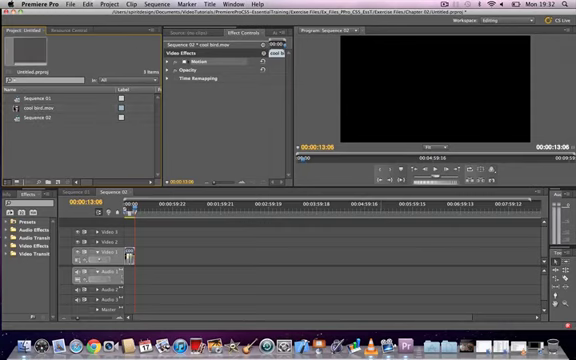
left_click(48, 4)
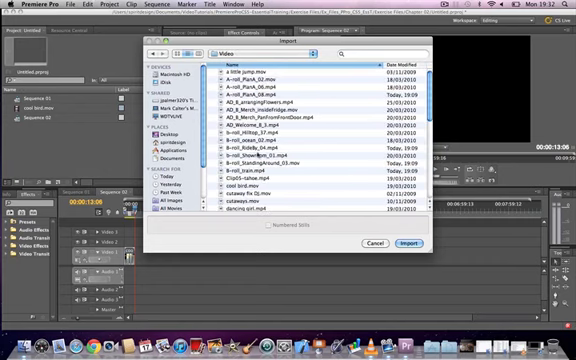
Select the video clip files and import them into the project.
left_click(408, 244)
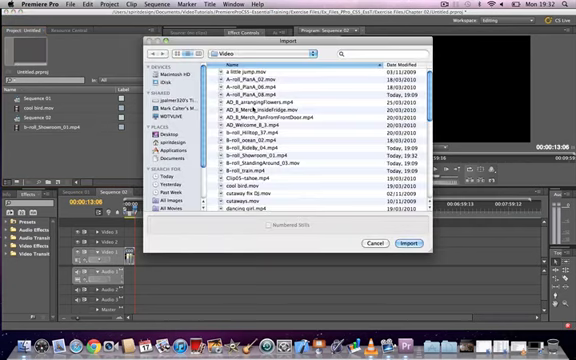
left_click(404, 244)
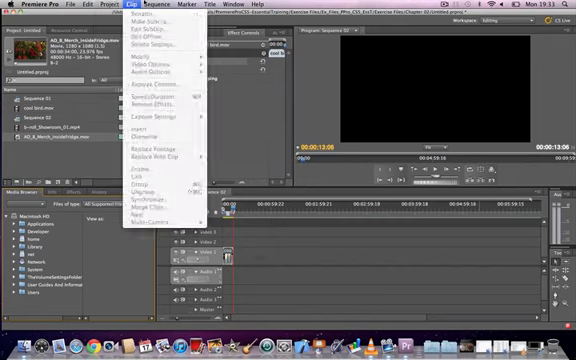
left_click(152, 4)
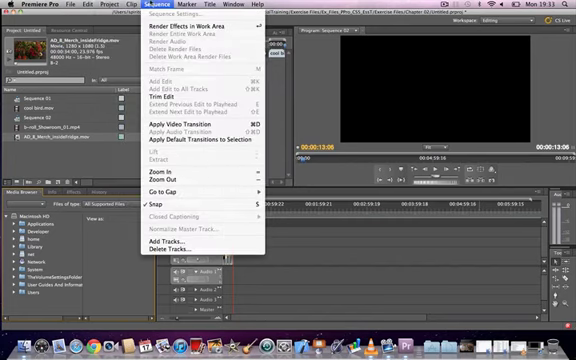
left_click(150, 18)
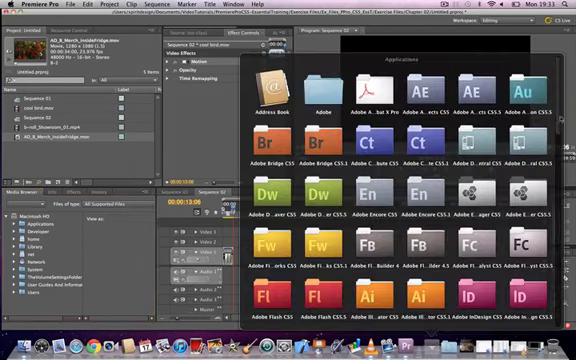
scroll("down", 3)
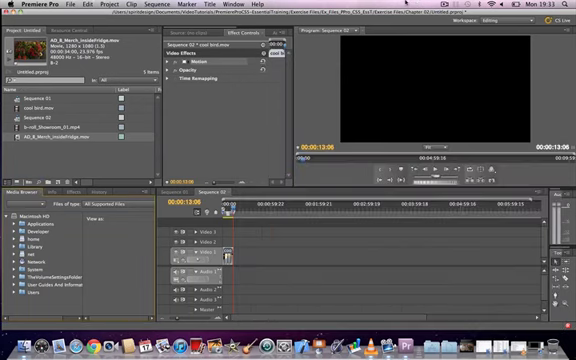
left_click(24, 4)
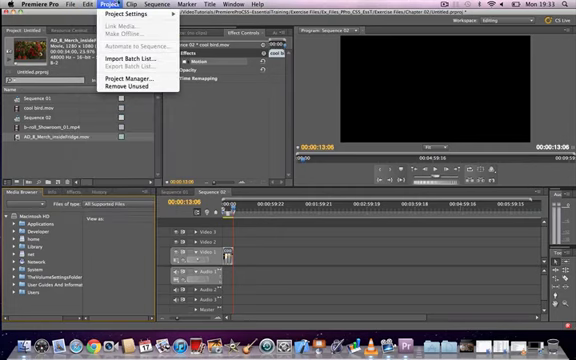
left_click(146, 6)
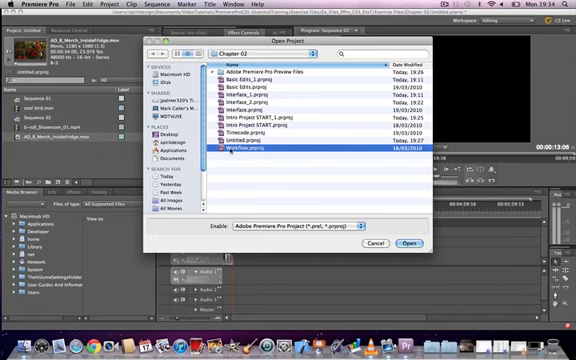
Close the current project and start a new one, showing the New Project dialog.
left_click(410, 242)
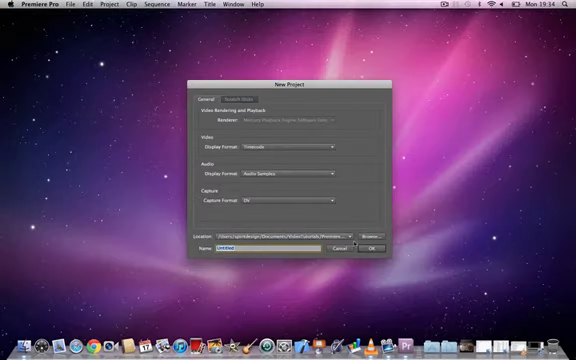
Confirm the new project settings and import the Video and Audio folder files.
left_click(372, 248)
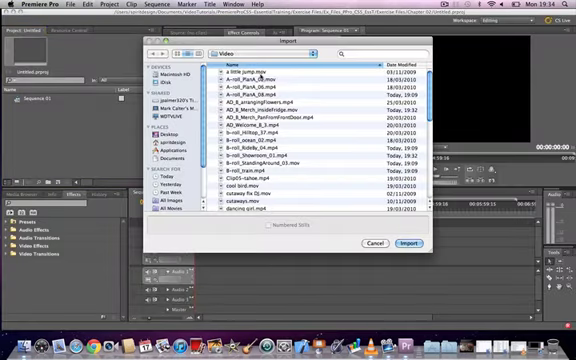
left_click(404, 244)
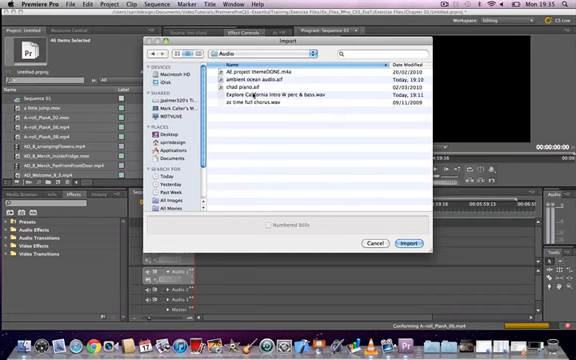
left_click(410, 244)
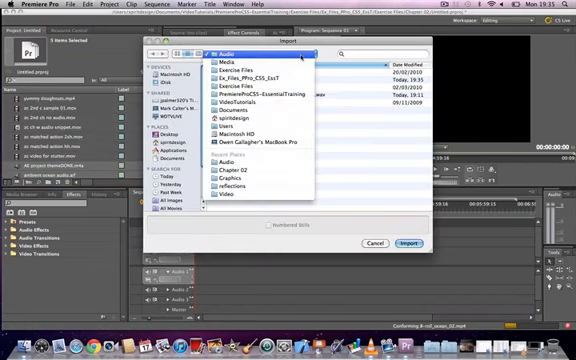
Import the graphic file from the Graphics folder and browse into a media subfolder.
left_click(232, 192)
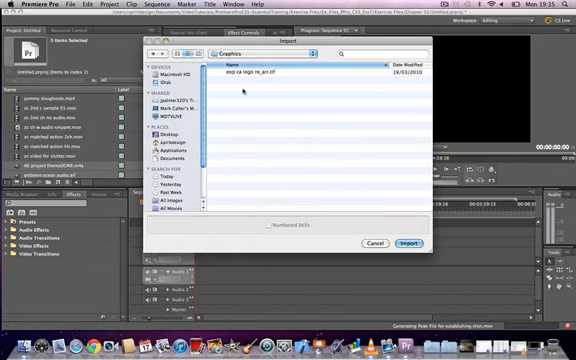
left_click(410, 244)
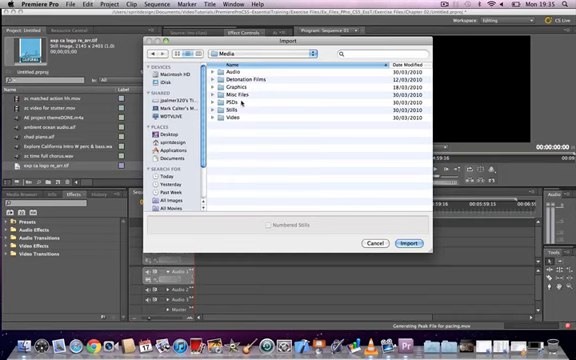
double_click(224, 106)
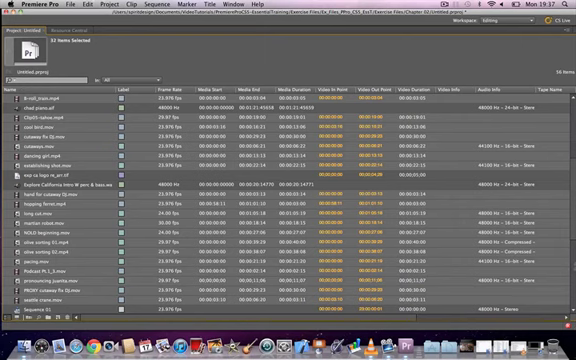
Scroll the project list while sorting clips into the Video and Audio bins.
scroll("down", 3)
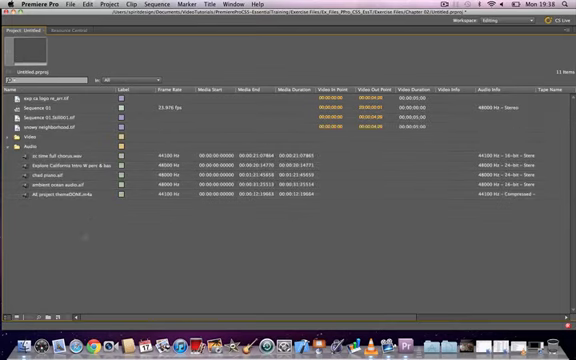
Collapse the open Audio bin so only the bins and loose clips show.
left_click(12, 152)
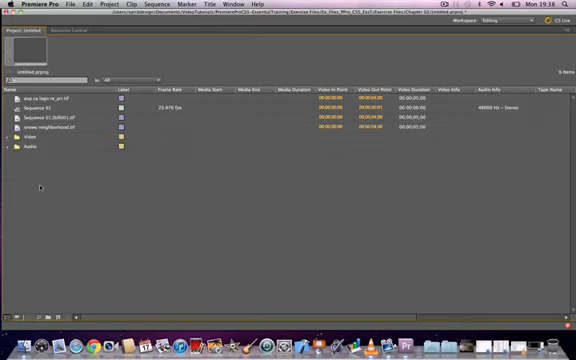